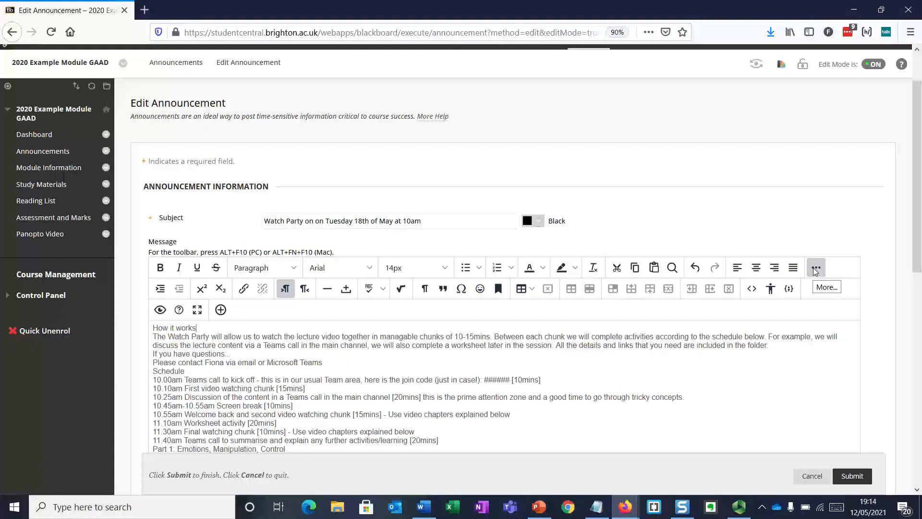
- Expand the message editor toolbar to show the full set of editing tools
left_click(816, 268)
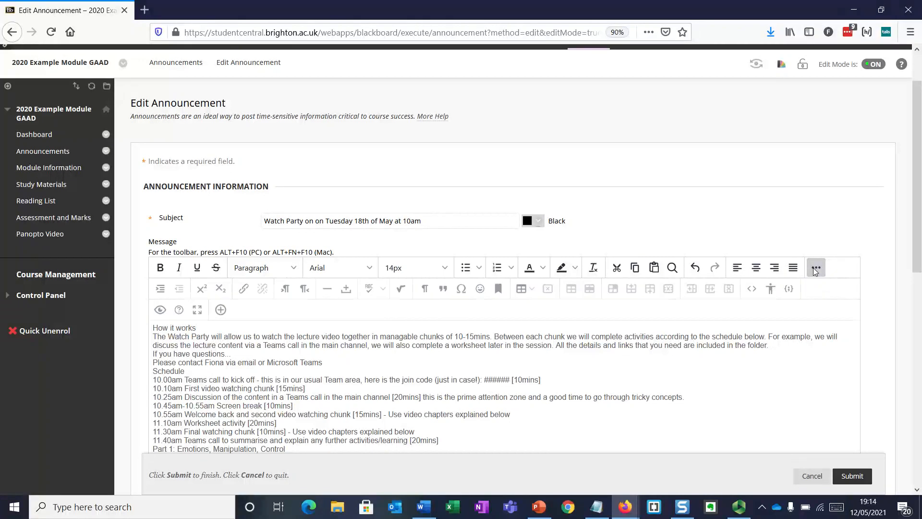
left_click(817, 269)
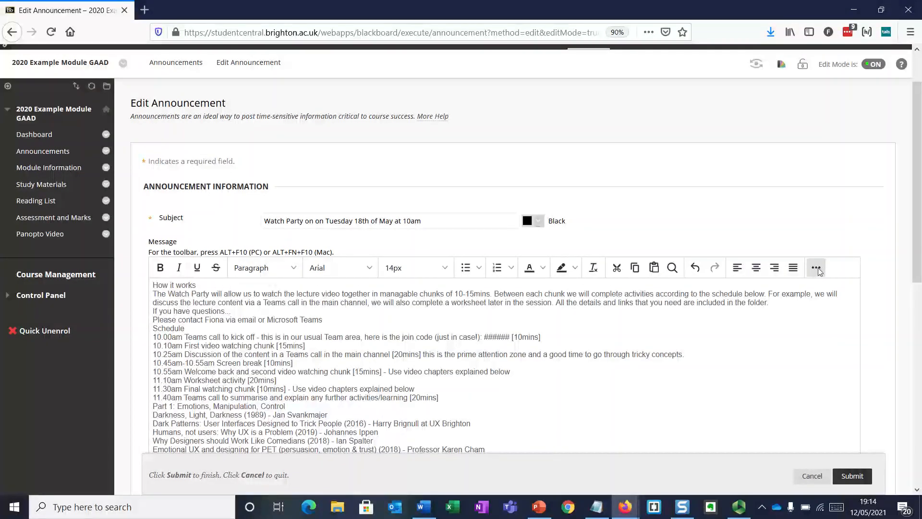
left_click(817, 268)
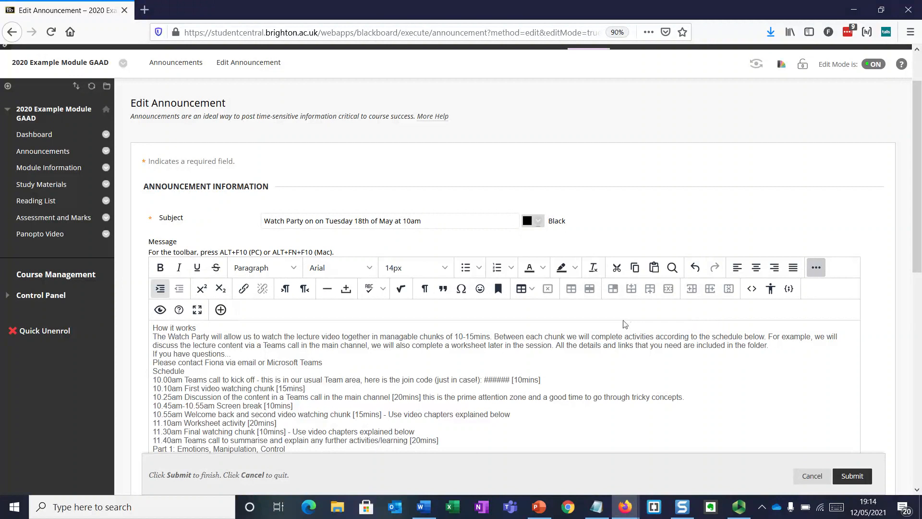
scroll("down", 3)
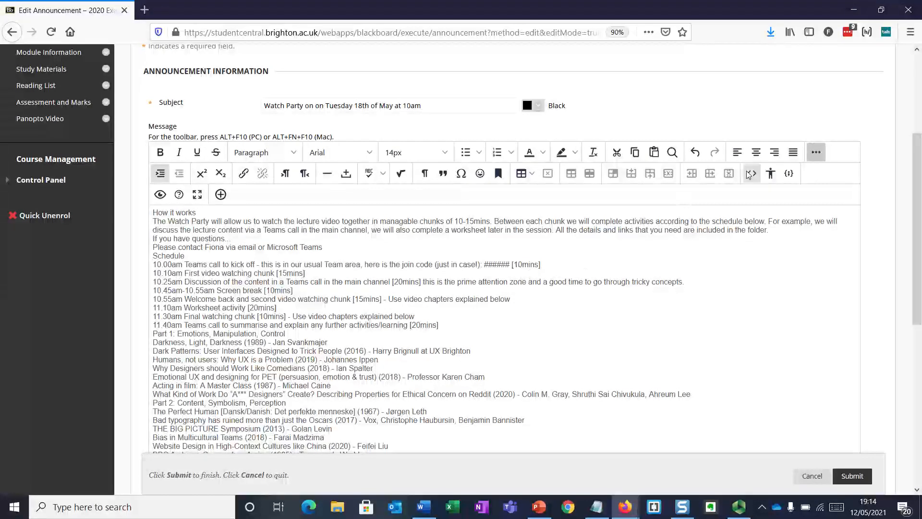
mouse_move(751, 173)
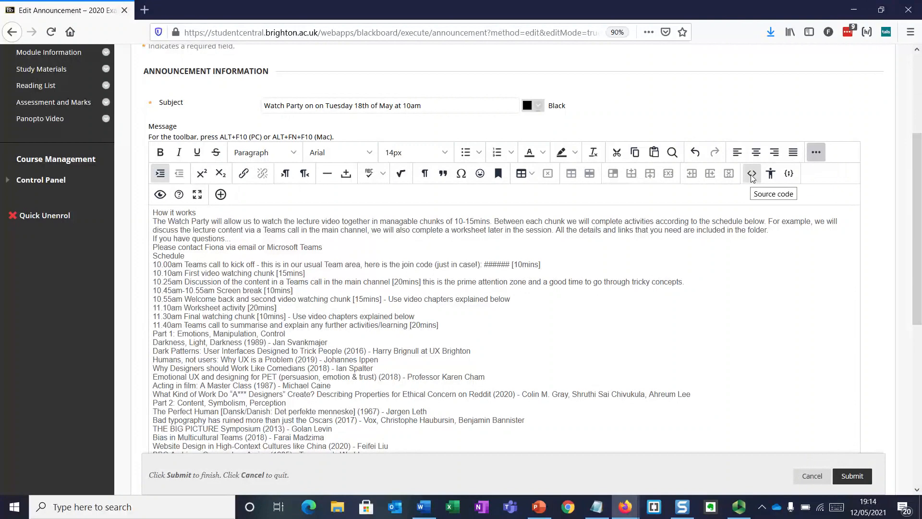
mouse_move(609, 237)
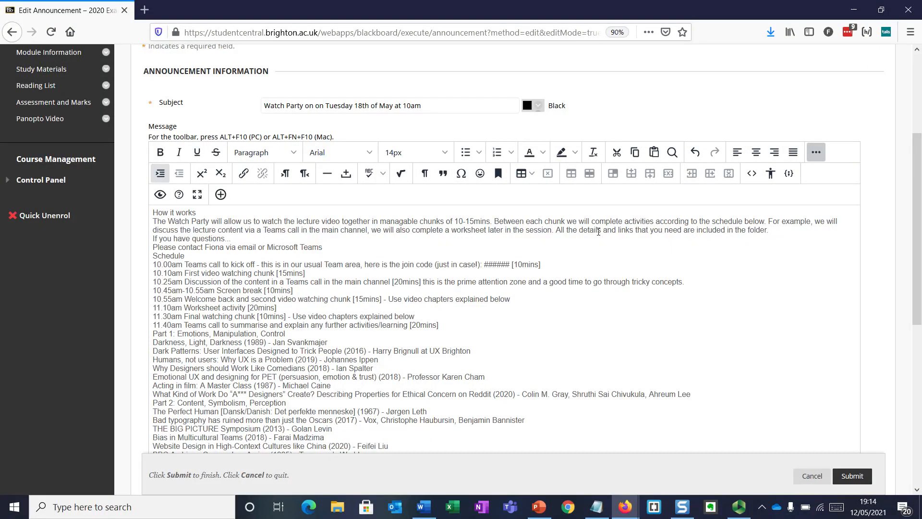
scroll("down", 3)
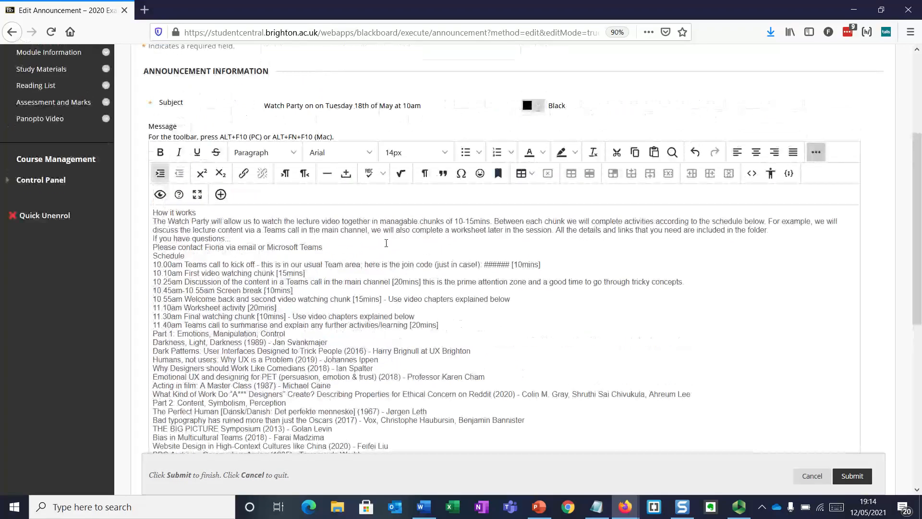
left_click(388, 106)
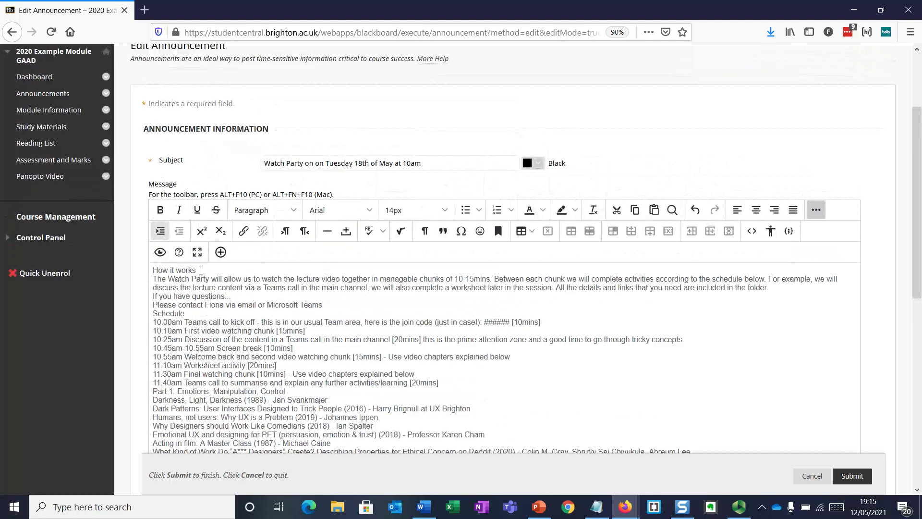
- Make the 'How it works' line bold
double_click(174, 270)
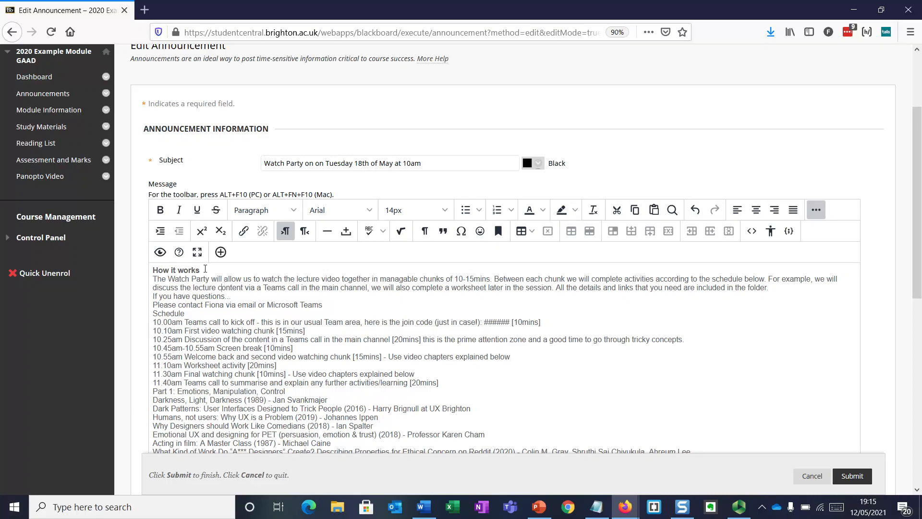
left_click(160, 209)
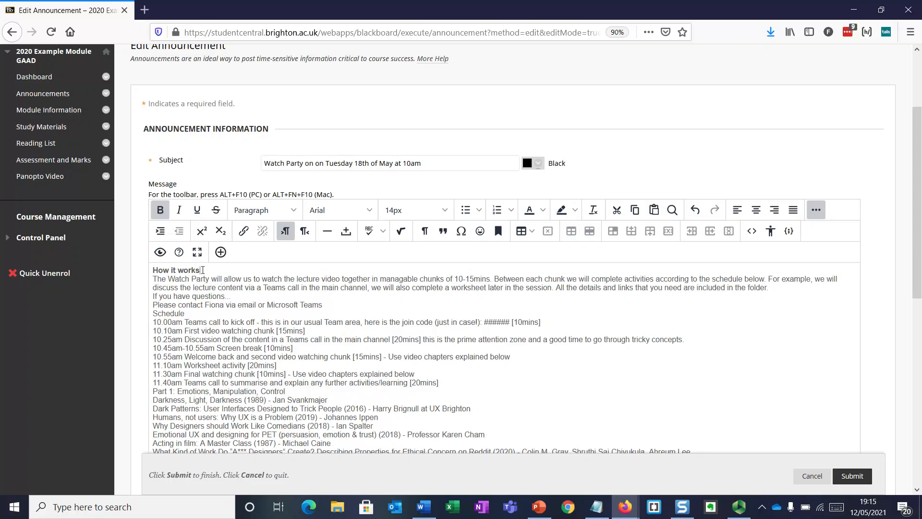
double_click(175, 270)
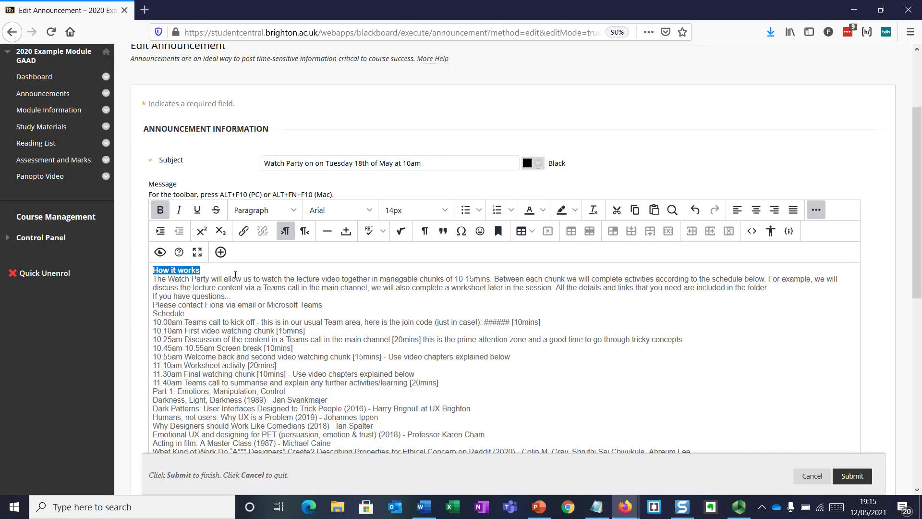
mouse_move(219, 273)
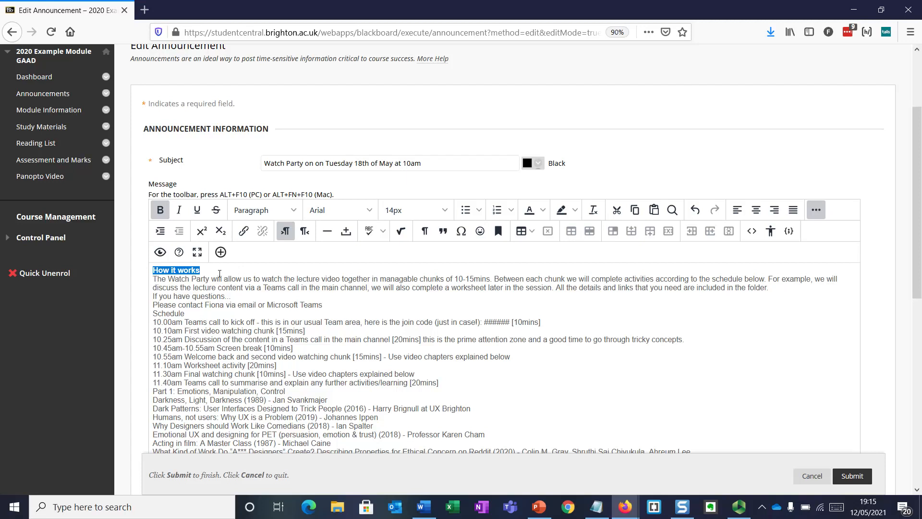
mouse_move(159, 211)
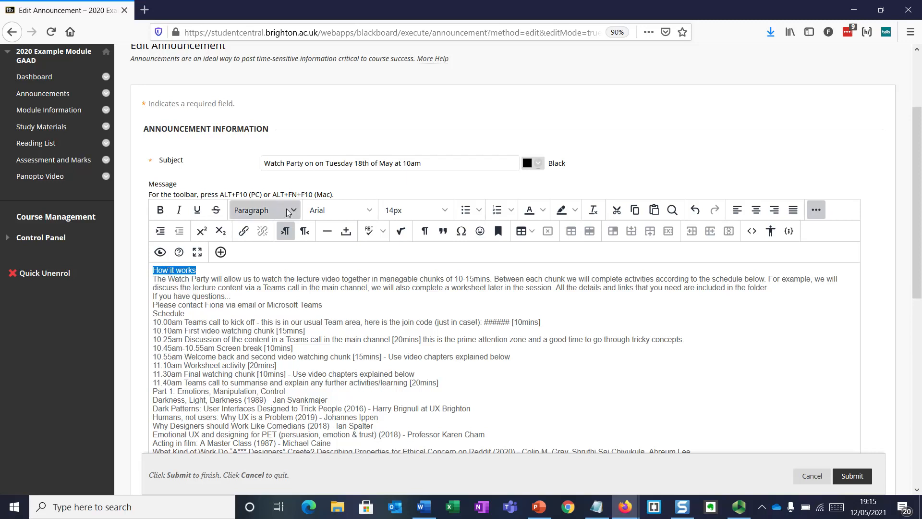
- Format 'How it works' as a Heading and 'If you have questions...' as Sub-heading 1
left_click(264, 211)
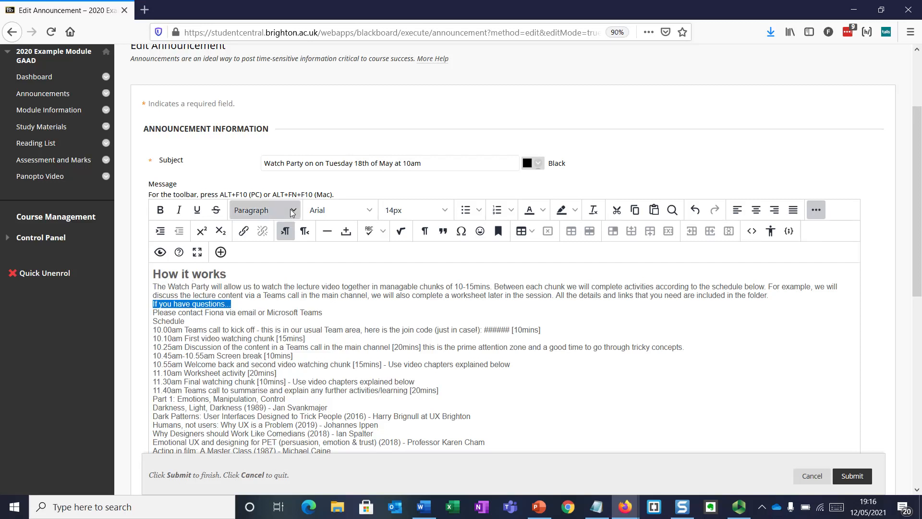
left_click(264, 211)
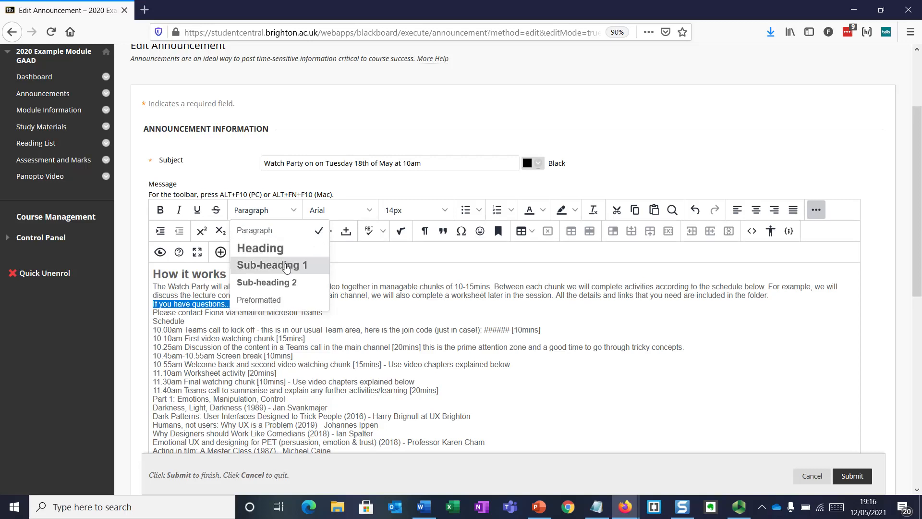
left_click(271, 265)
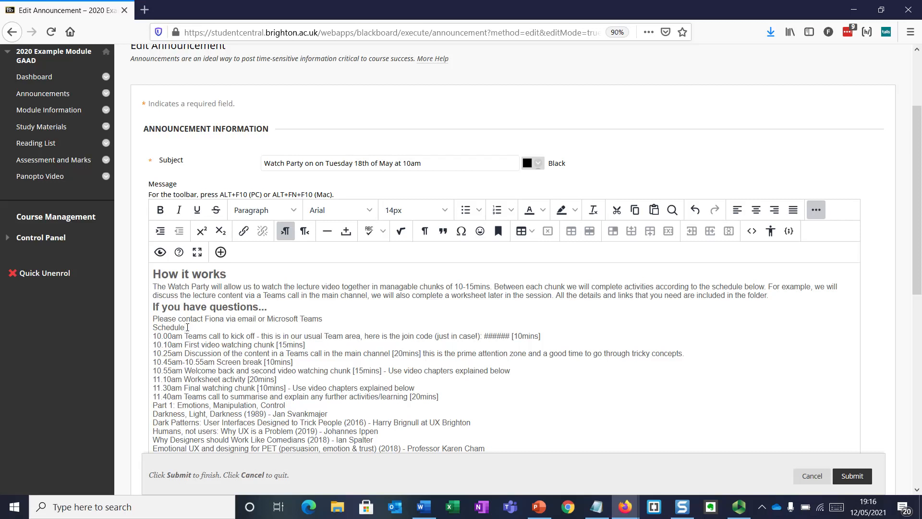
- Format the 'Schedule' line as Sub-heading 1, matching 'If you have questions...'
double_click(168, 327)
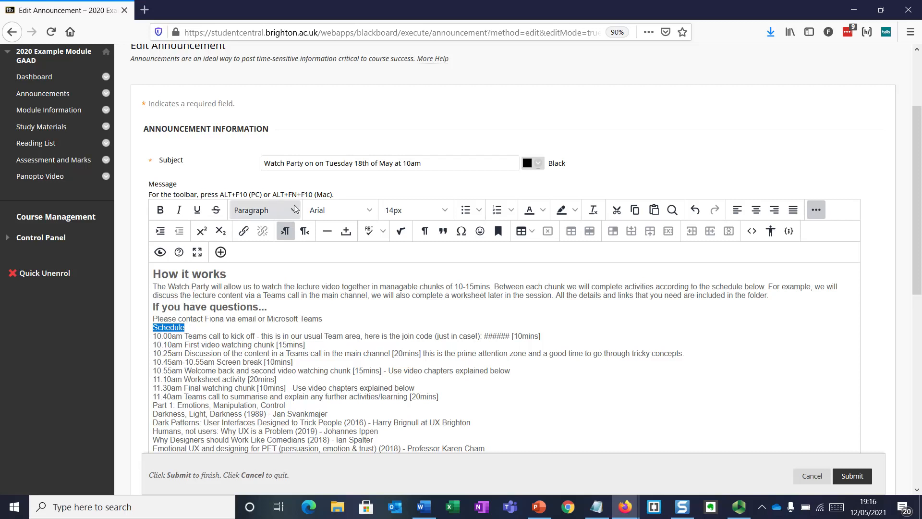
left_click(264, 210)
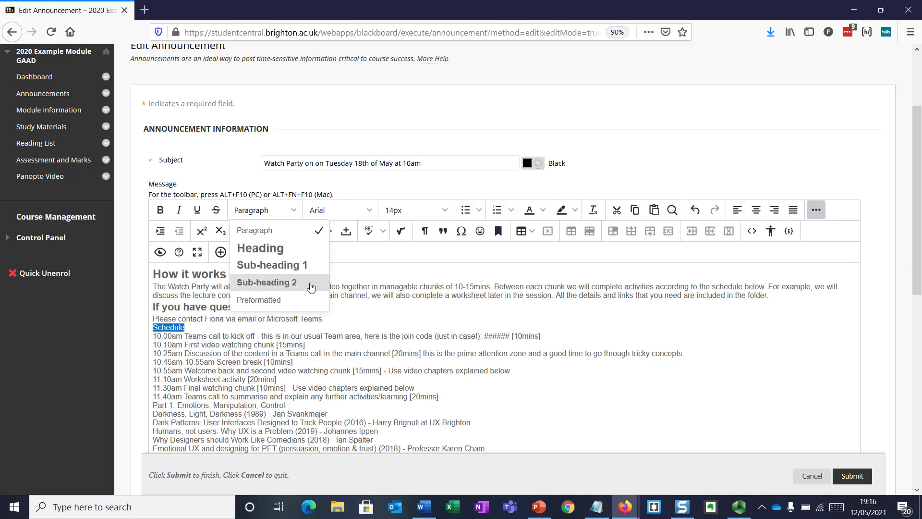
mouse_move(272, 265)
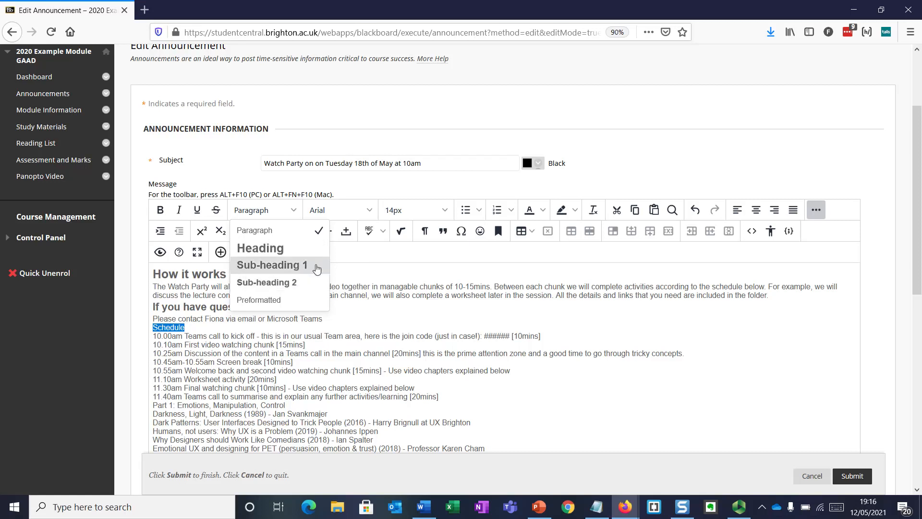
mouse_move(313, 271)
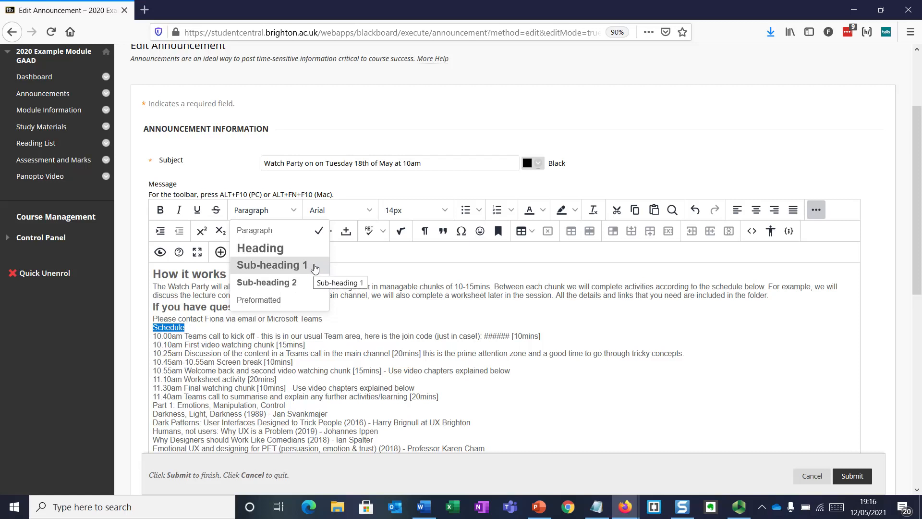
left_click(266, 281)
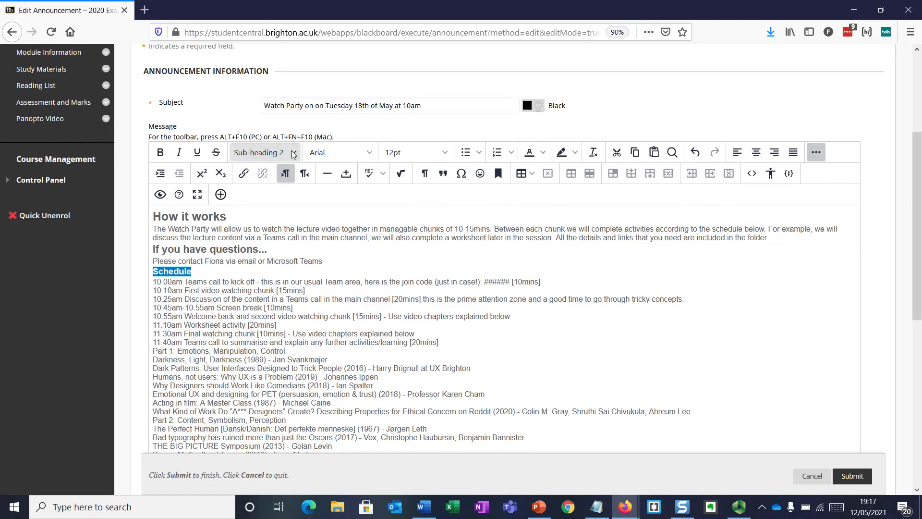
left_click(263, 153)
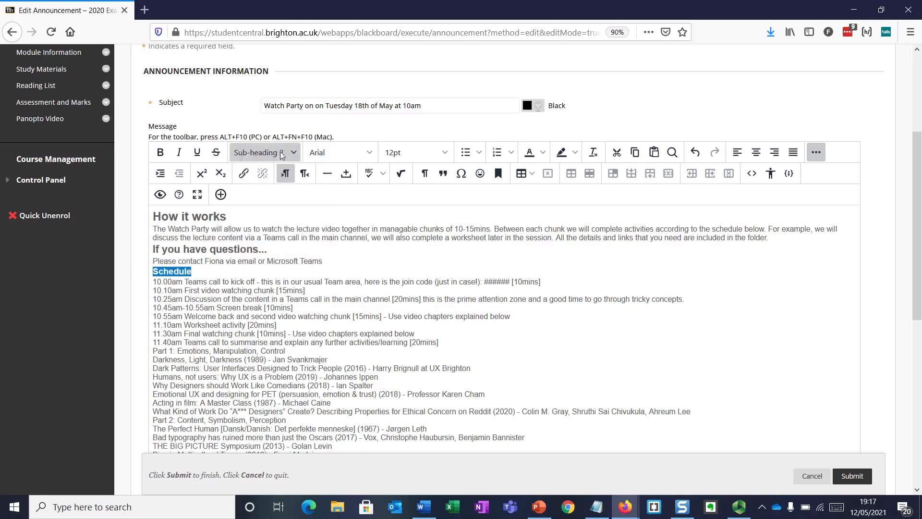
left_click(263, 153)
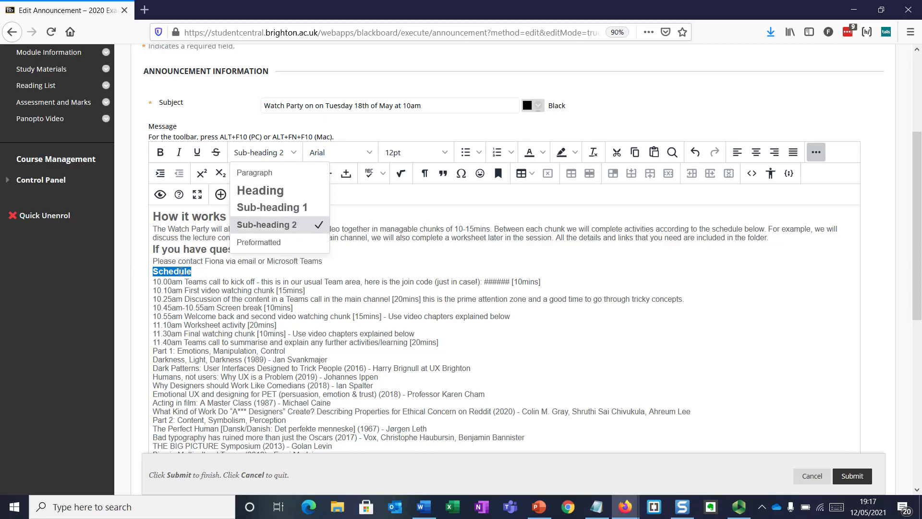
mouse_move(271, 207)
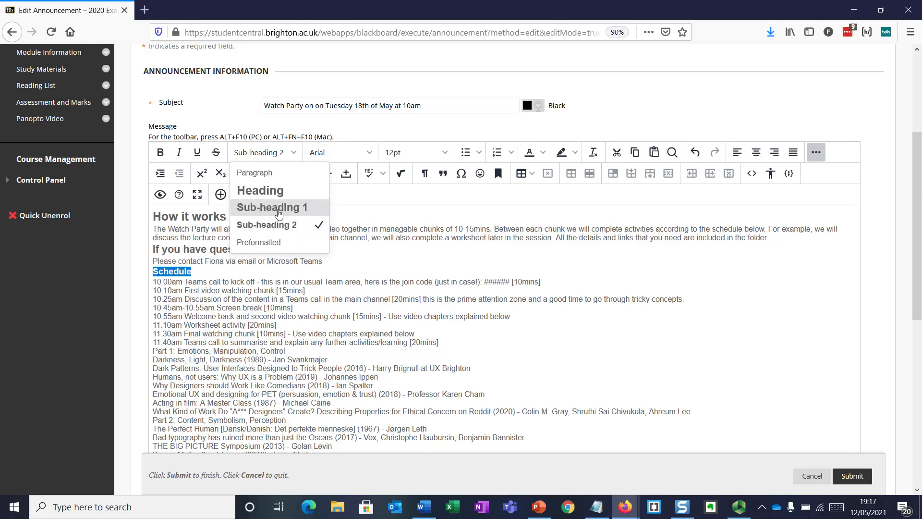
left_click(272, 207)
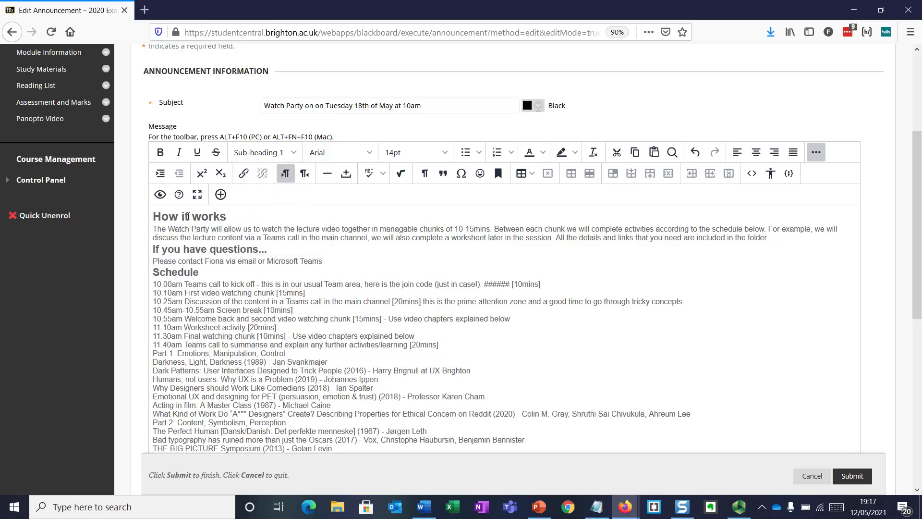
double_click(188, 216)
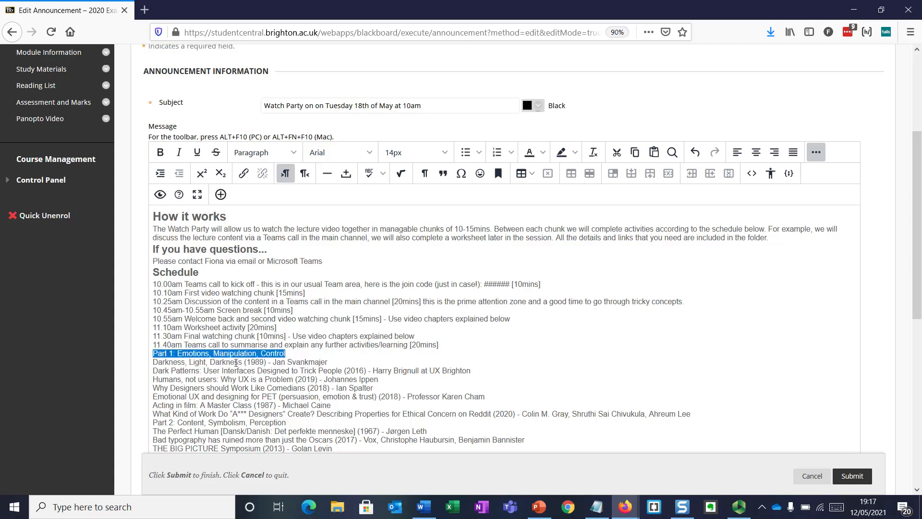
- Format 'Part 1: Emotions, Manipulation, Control' and 'Part 2: Content, Symbolism, Perception' as Headings
left_click(264, 152)
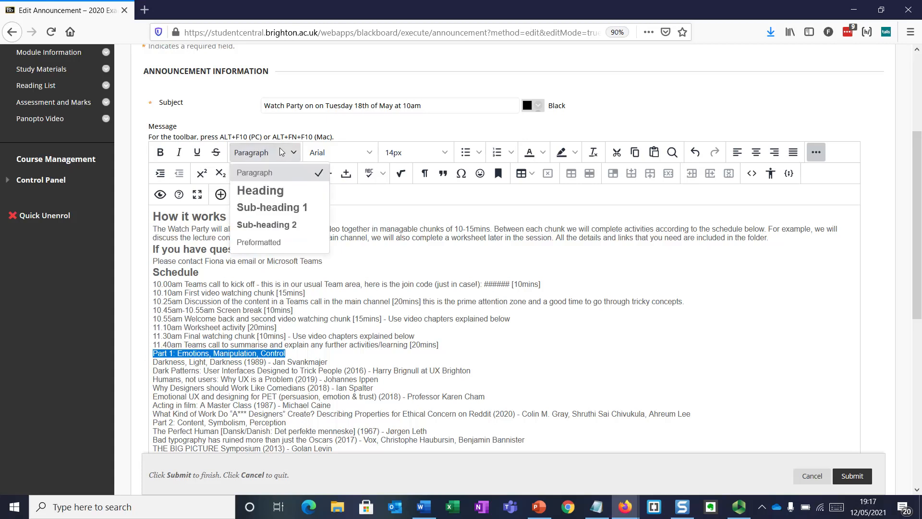
mouse_move(259, 190)
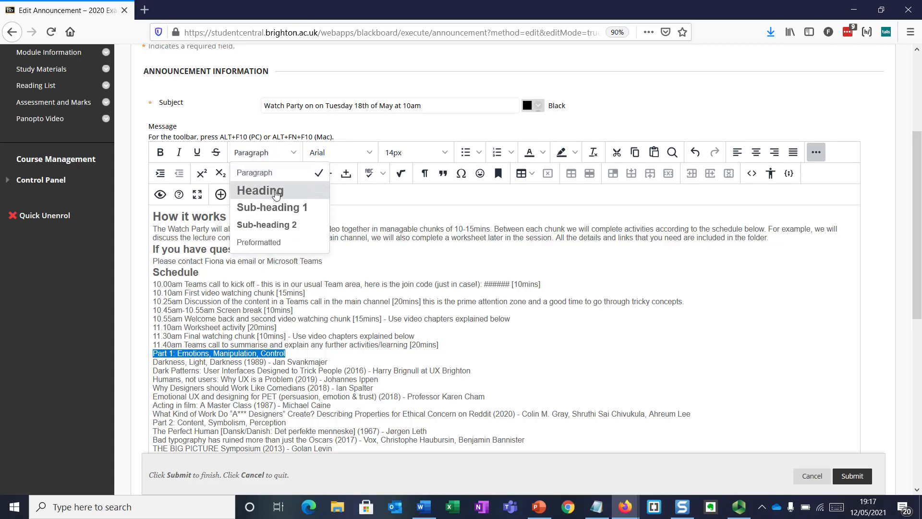
left_click(259, 190)
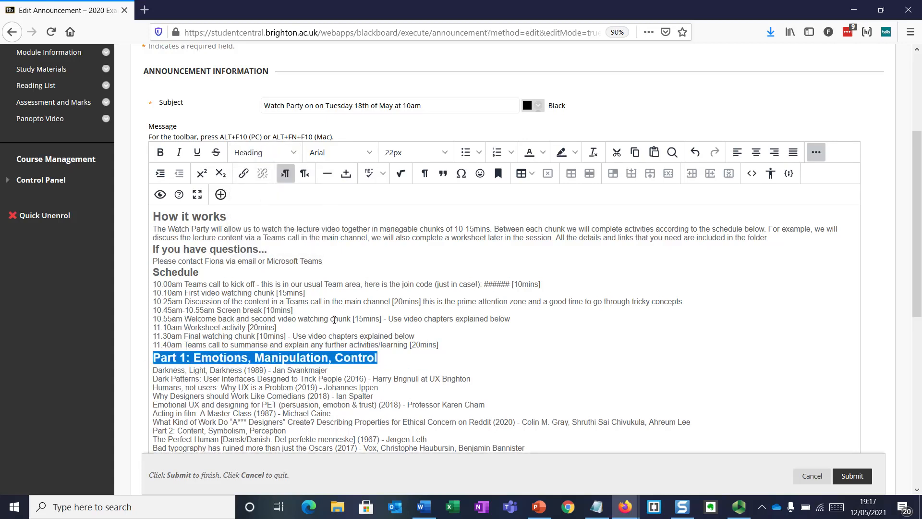
scroll("down", 3)
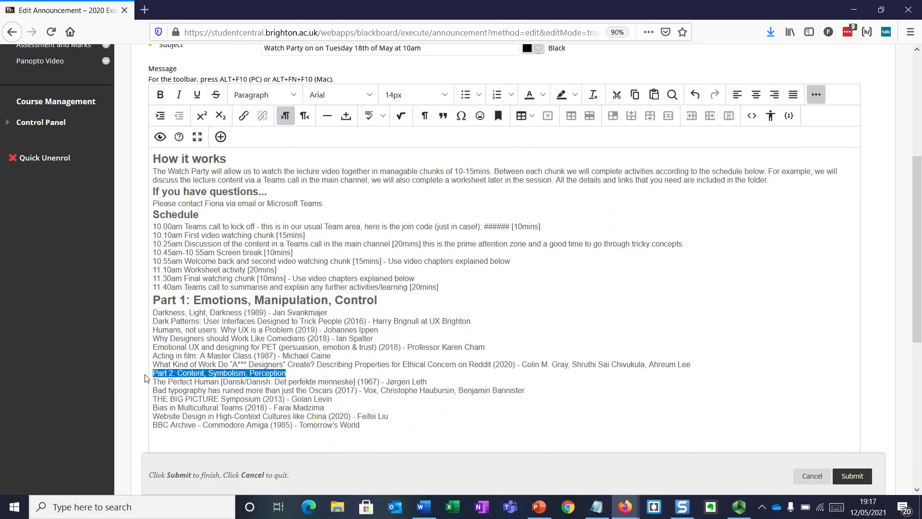
left_click(265, 95)
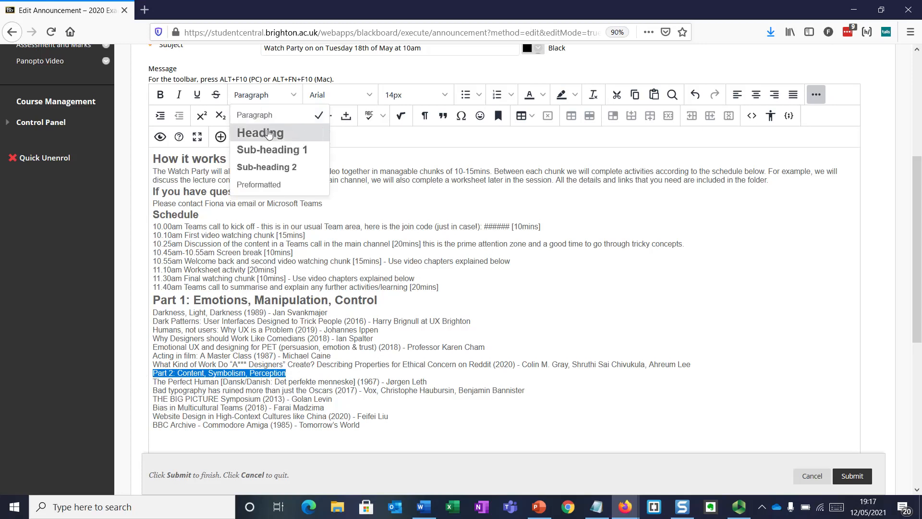
left_click(259, 132)
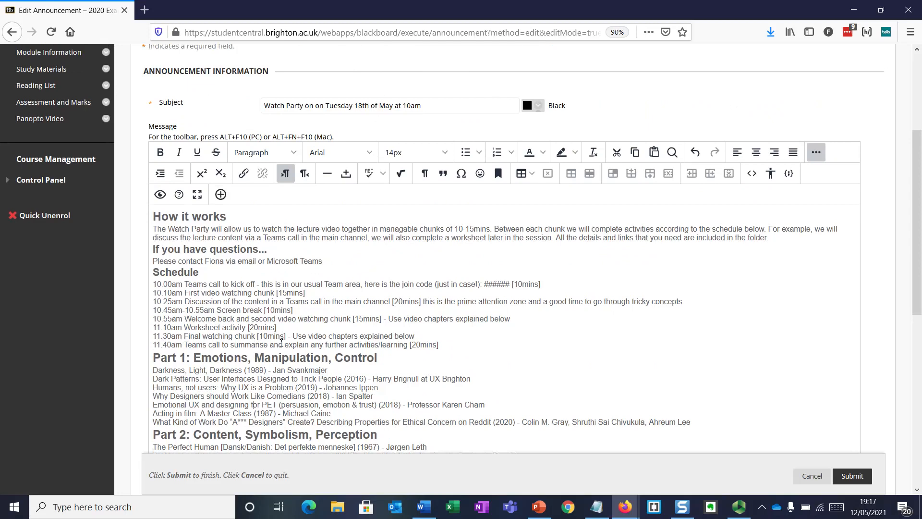
scroll("down", 3)
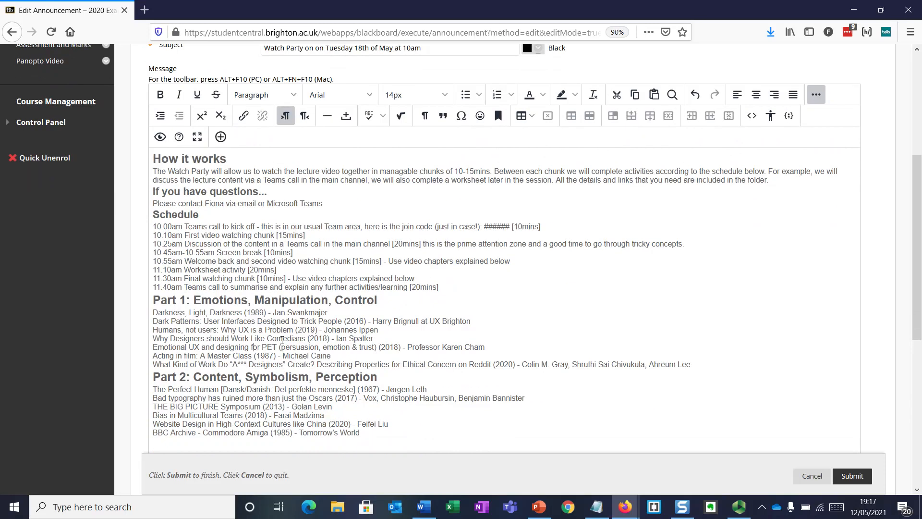
mouse_move(281, 339)
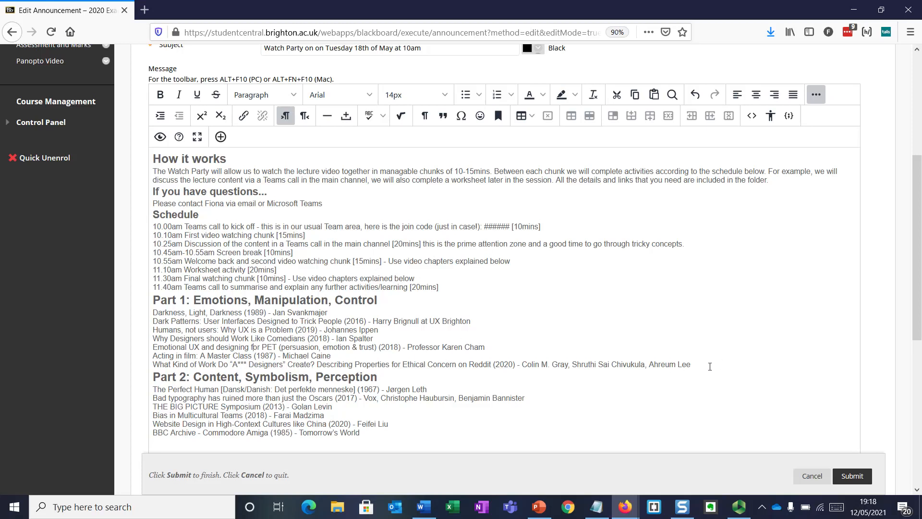
left_click_drag(152, 312, 690, 364)
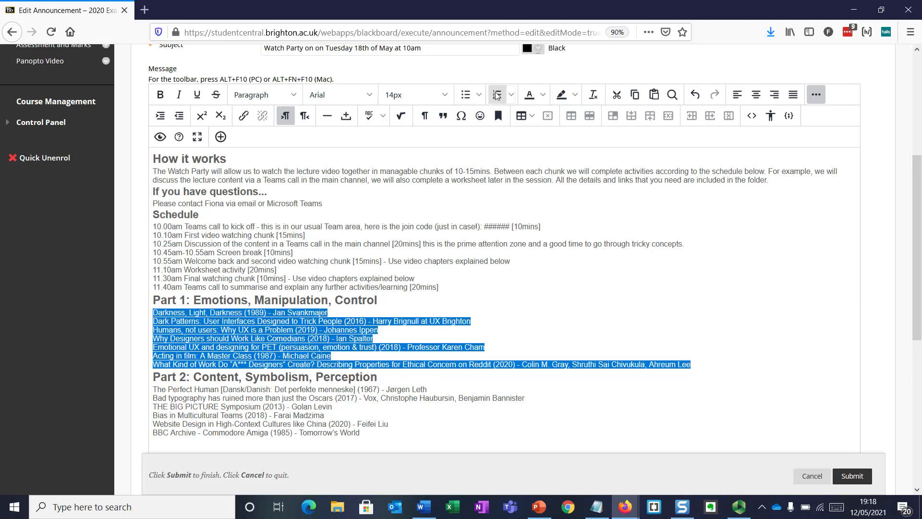
- Turn the seven Part 1 video titles and the Part 2 titles into numbered lists
left_click(496, 95)
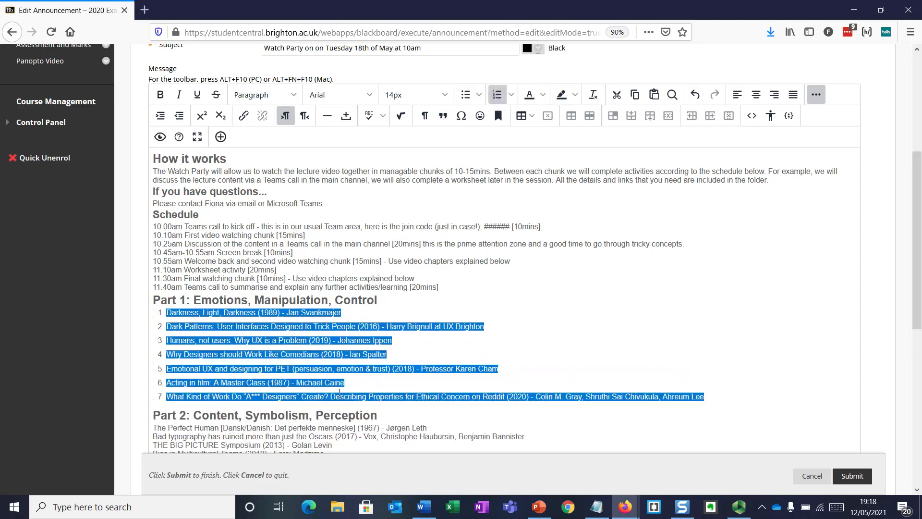
scroll("down", 3)
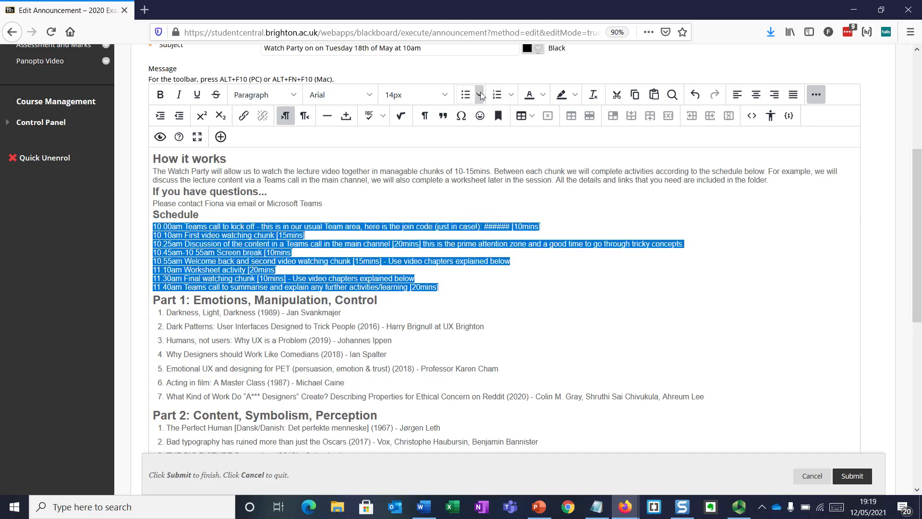
- Make the schedule lines a square-bulleted list and bold the 10.00am time
left_click(478, 95)
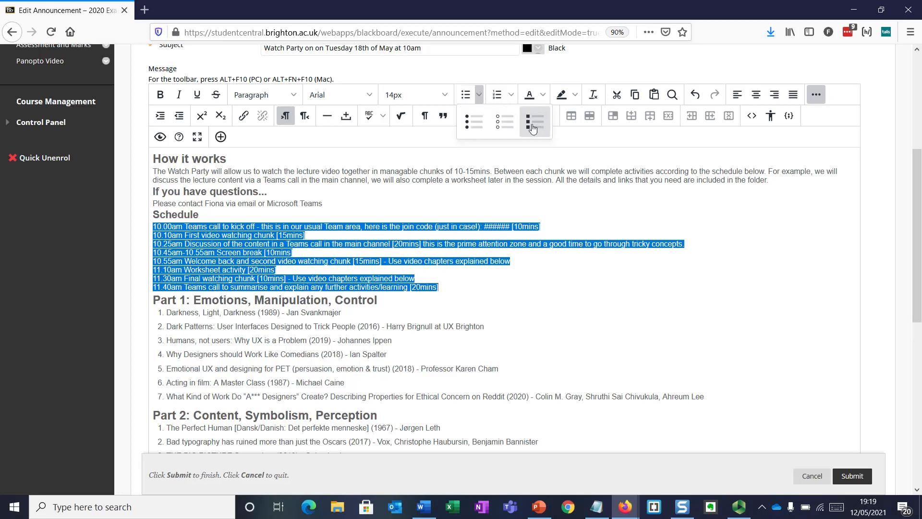
left_click(533, 122)
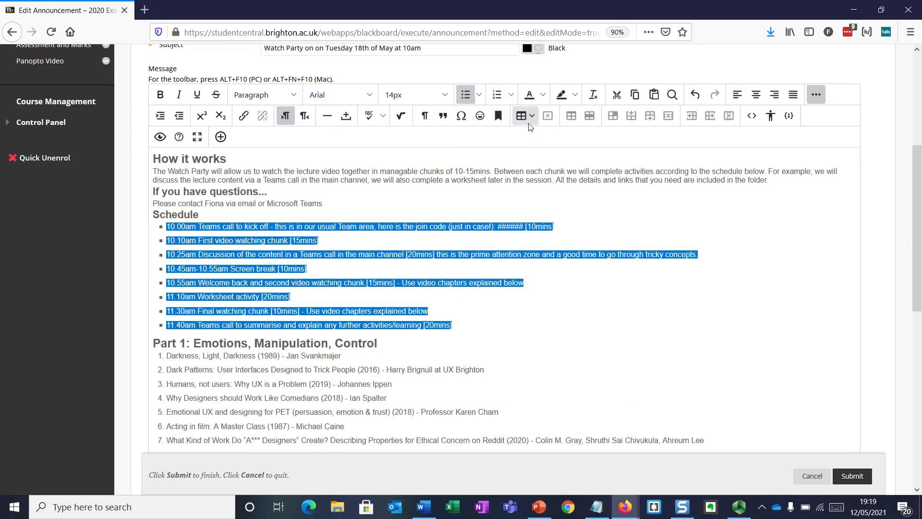
mouse_move(517, 297)
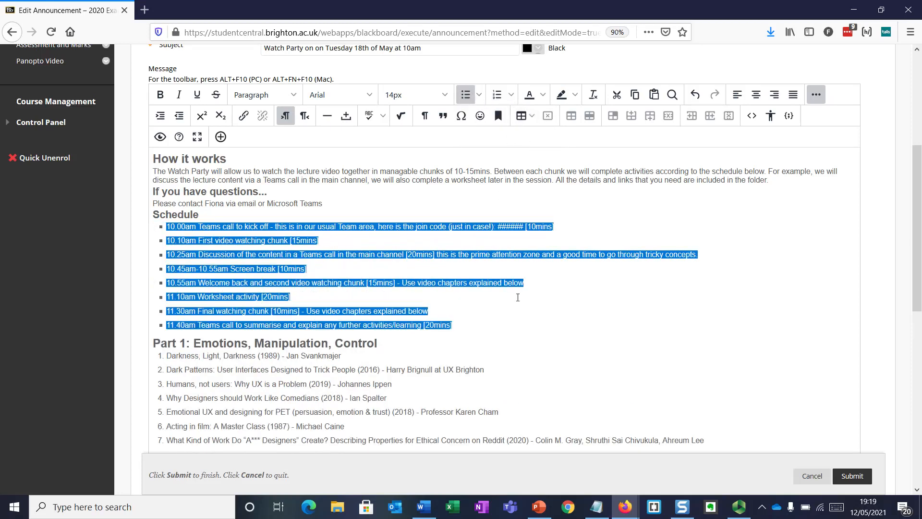
left_click(299, 297)
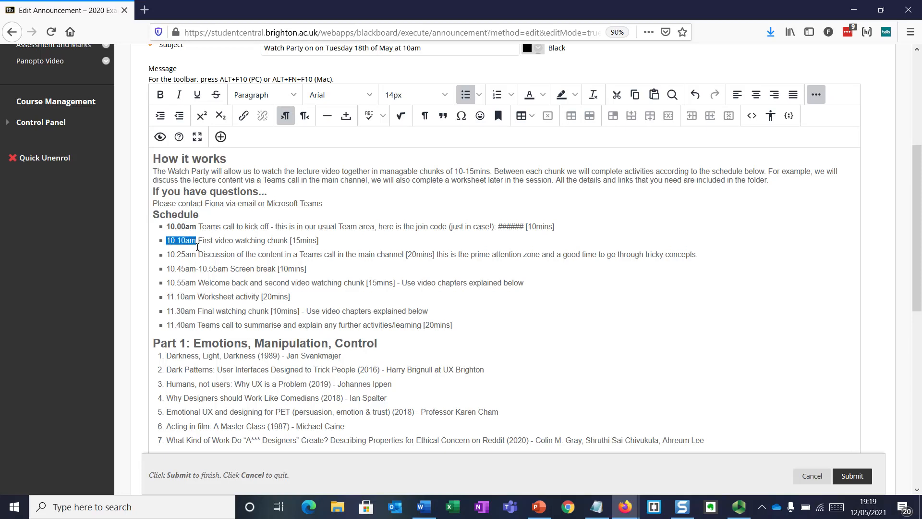
- Bold the remaining schedule times from 10.10am through 11.40am
left_click(195, 253)
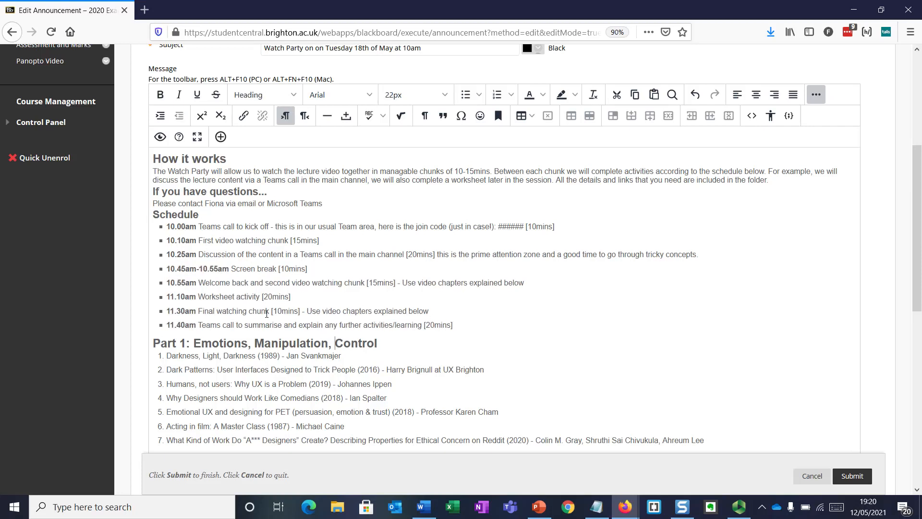
scroll("down", 3)
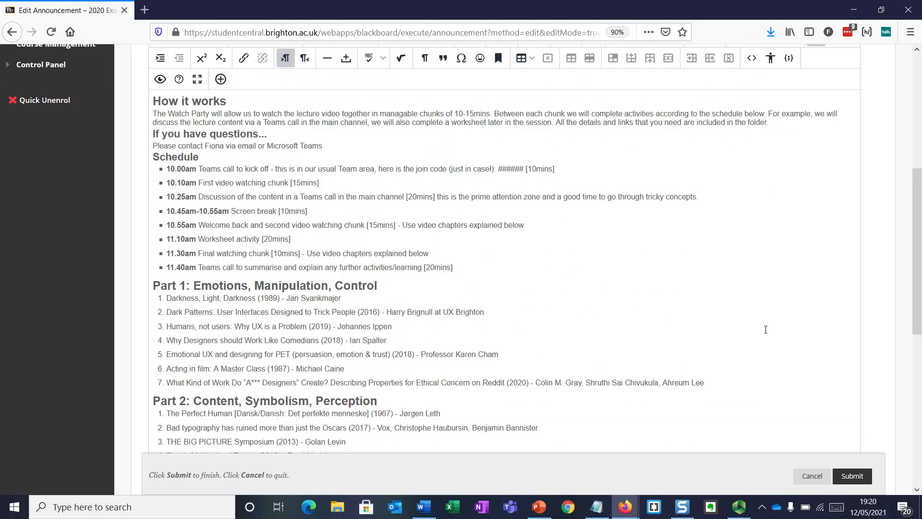
- Submit the edited Watch Party announcement
scroll("down", 3)
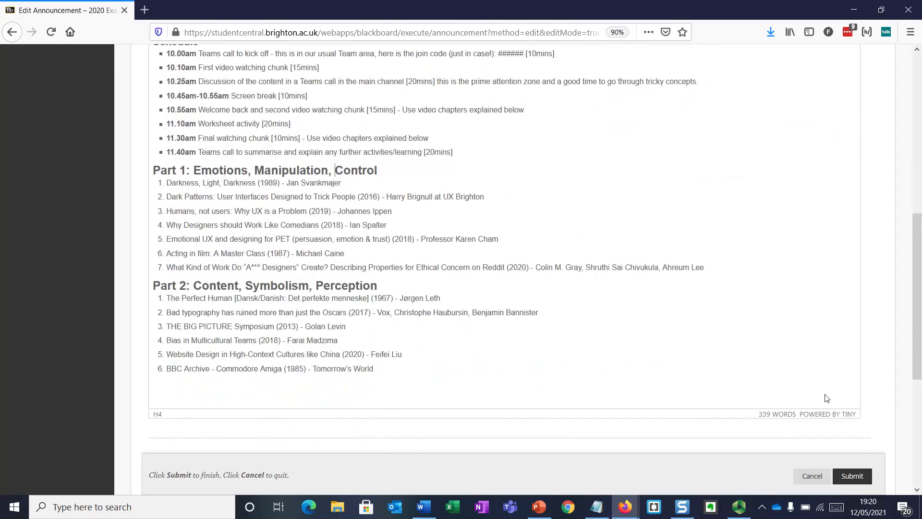
scroll("down", 3)
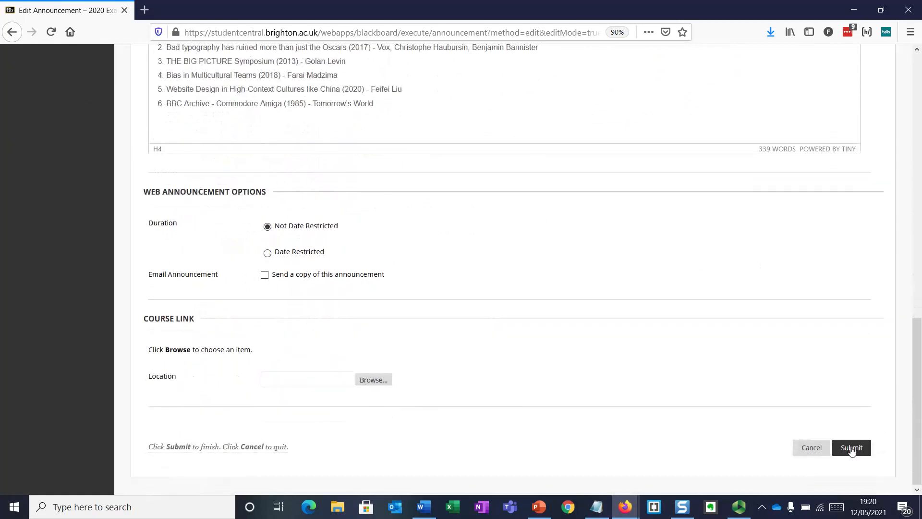
left_click(851, 448)
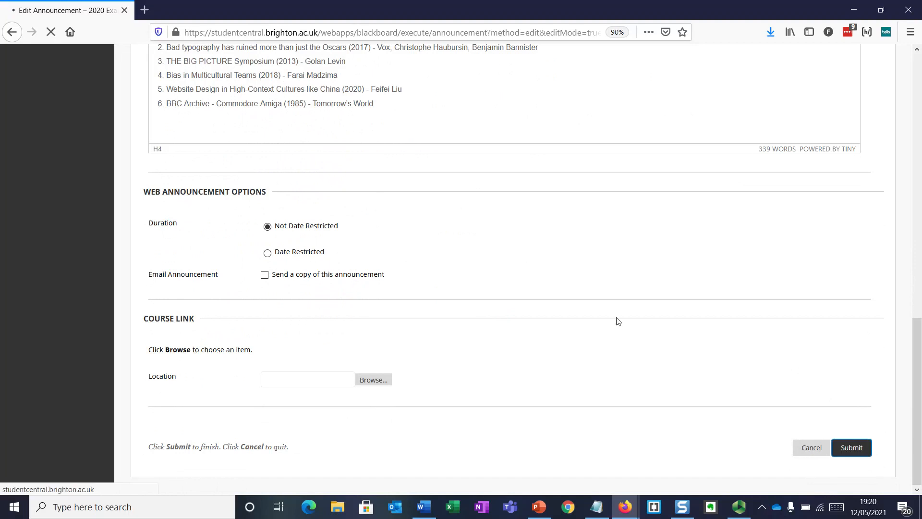
left_click(851, 447)
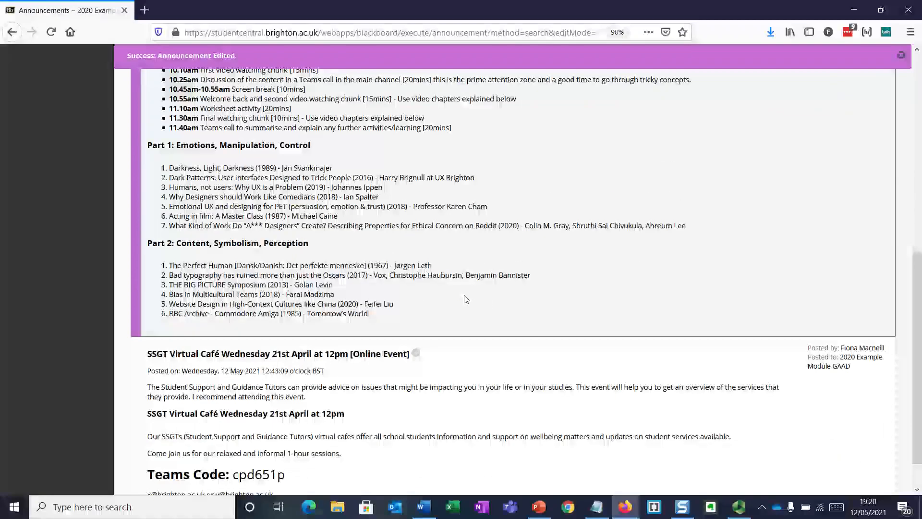